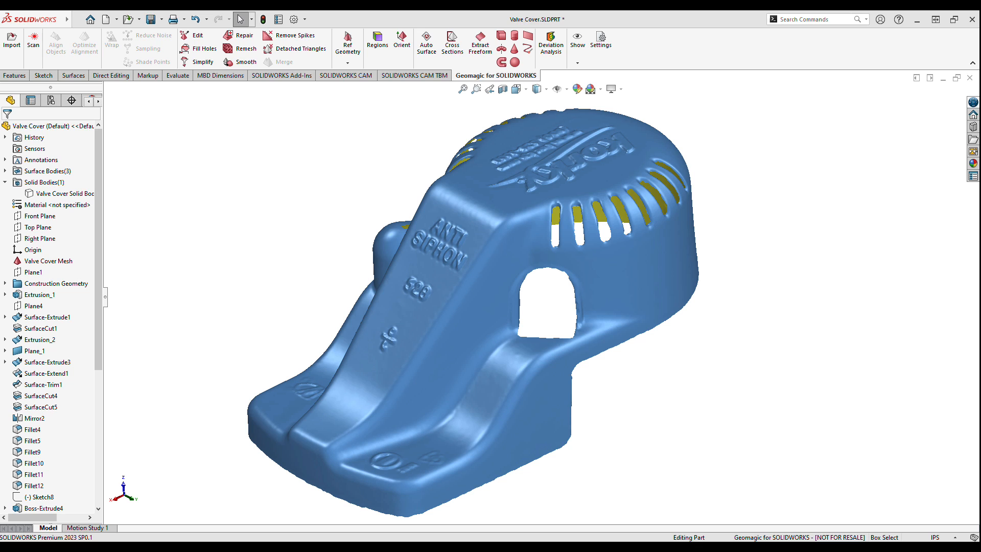
- Show the Valve Cover Solid Body overlaid on the blue scan mesh
click(66, 193)
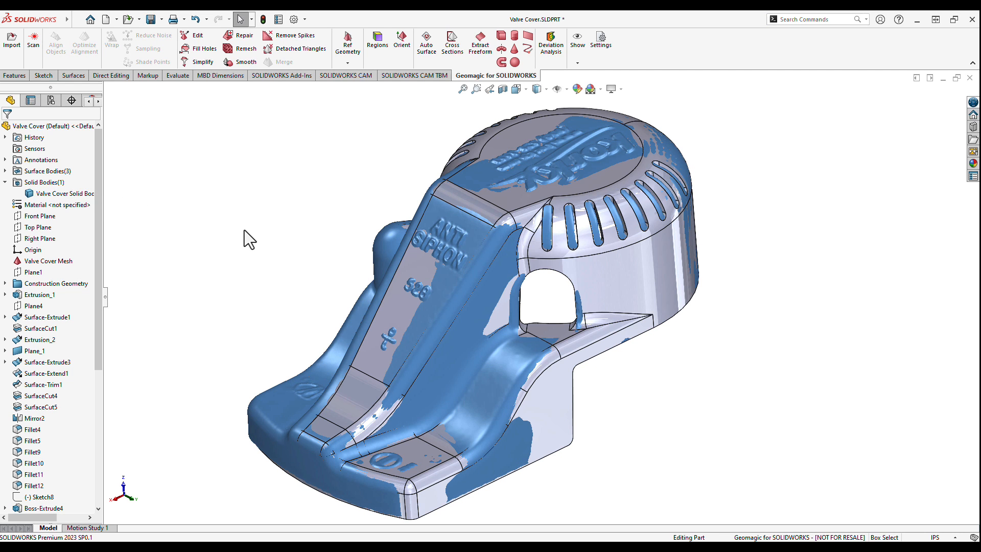
mouse_move(551, 42)
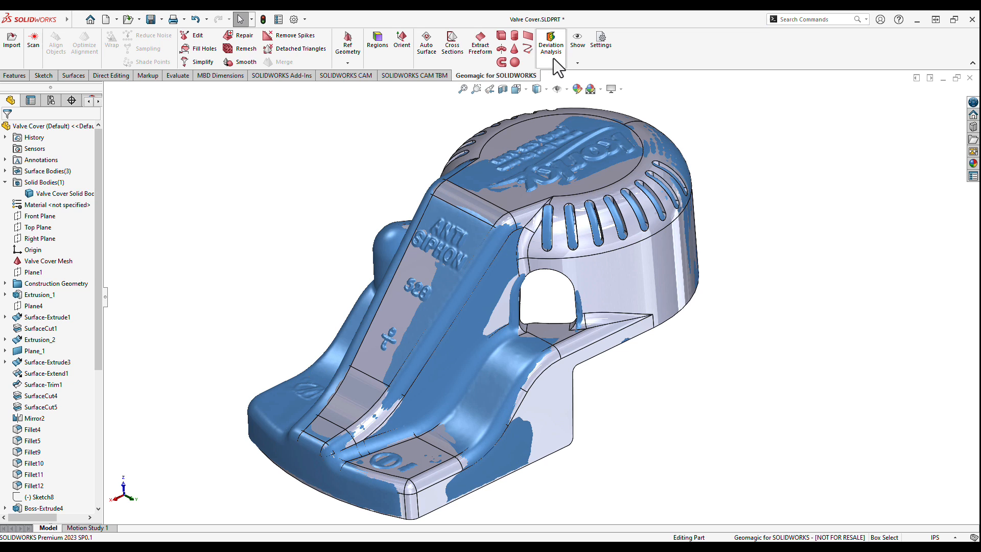
mouse_move(549, 44)
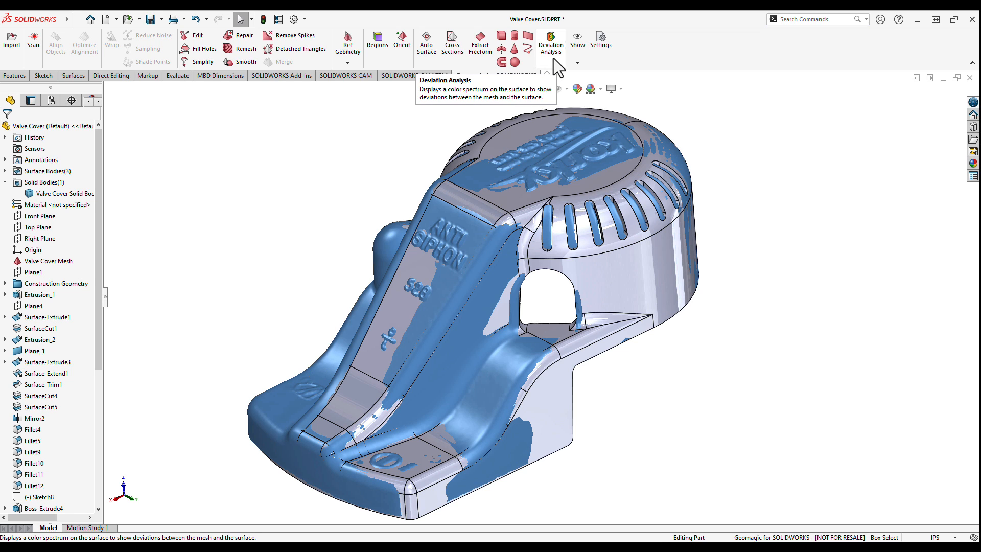
- Start Deviation Analysis of Valve Cover Mesh against the solid body with 0.125 in max deviation
click(549, 44)
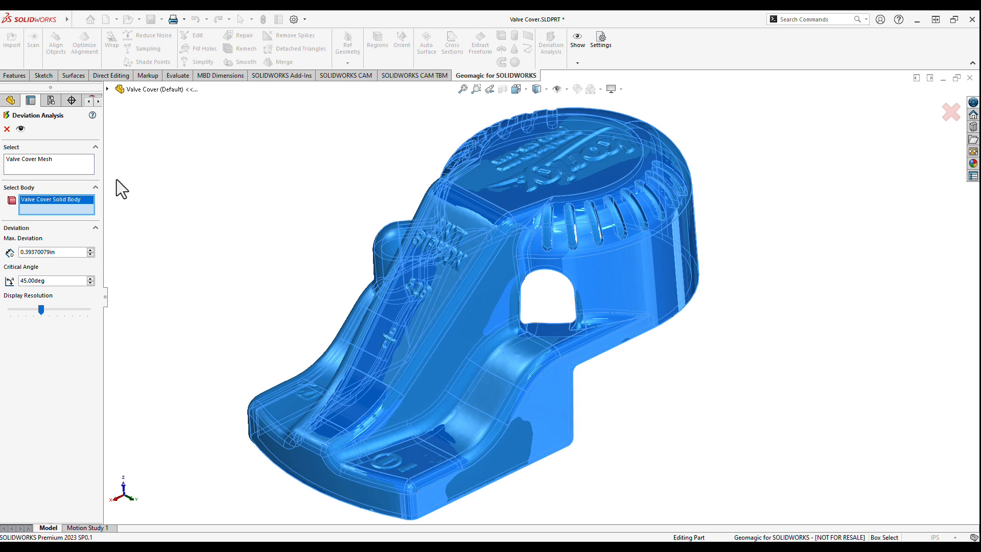
mouse_move(127, 223)
text(0.125)
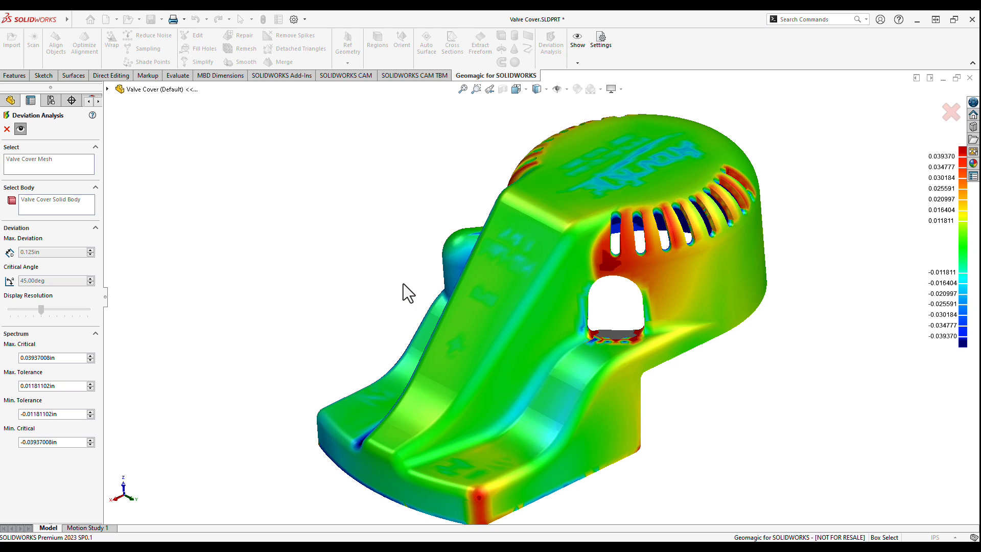
mouse_move(66, 359)
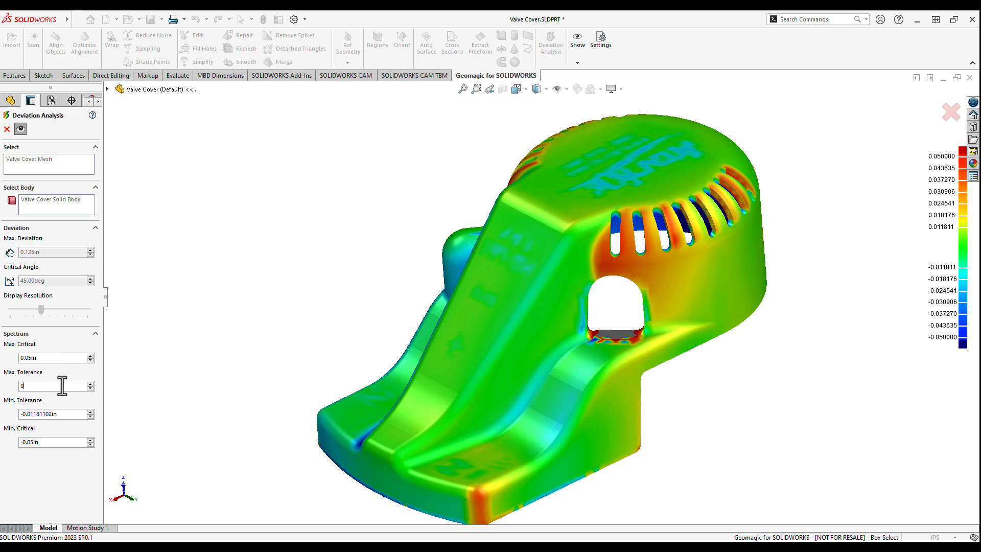
- Set spectrum critical limits to ±0.05 in and tolerance limits to ±0.001 in
text(0.001in)
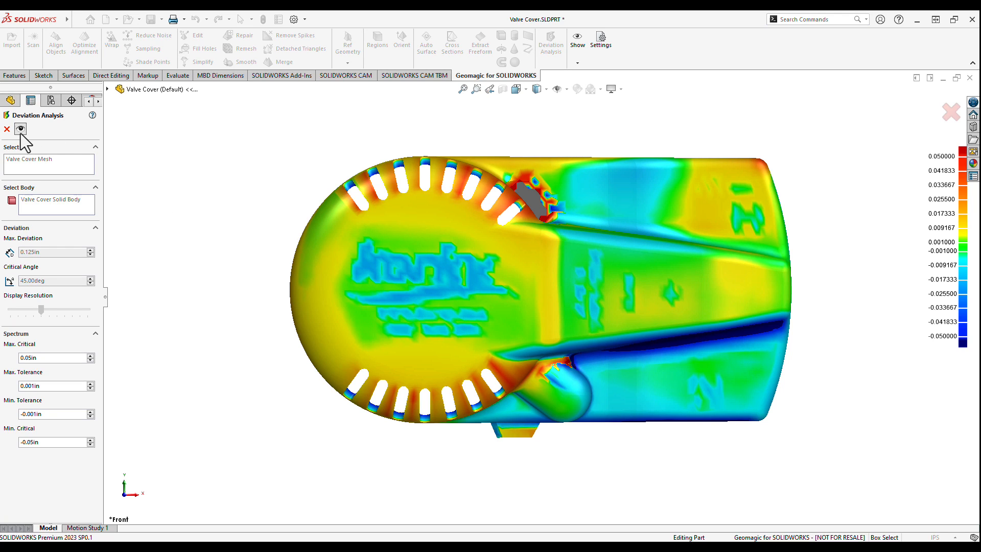
- Regenerate the deviation colour map at maximum display resolution for finer detail
click(20, 129)
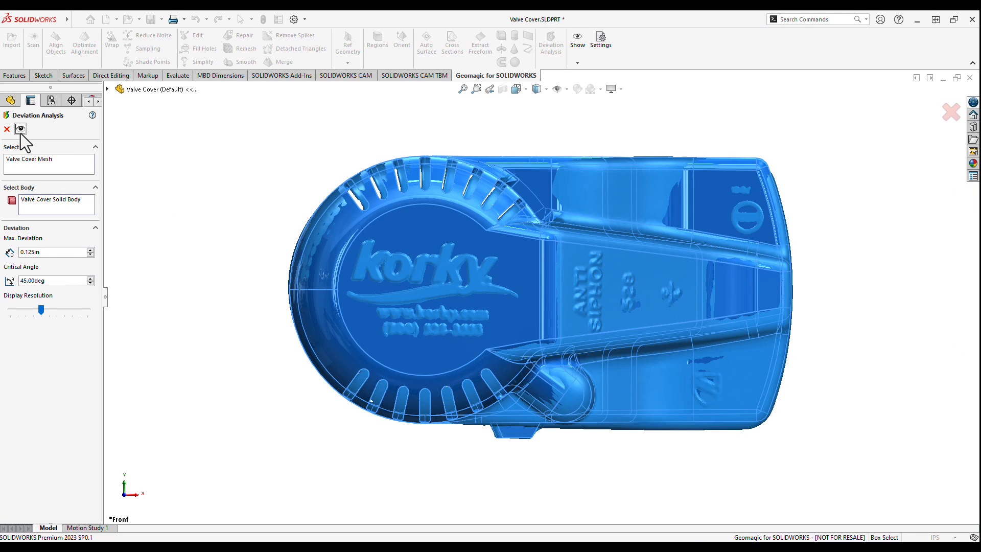
drag(41, 308, 40, 309)
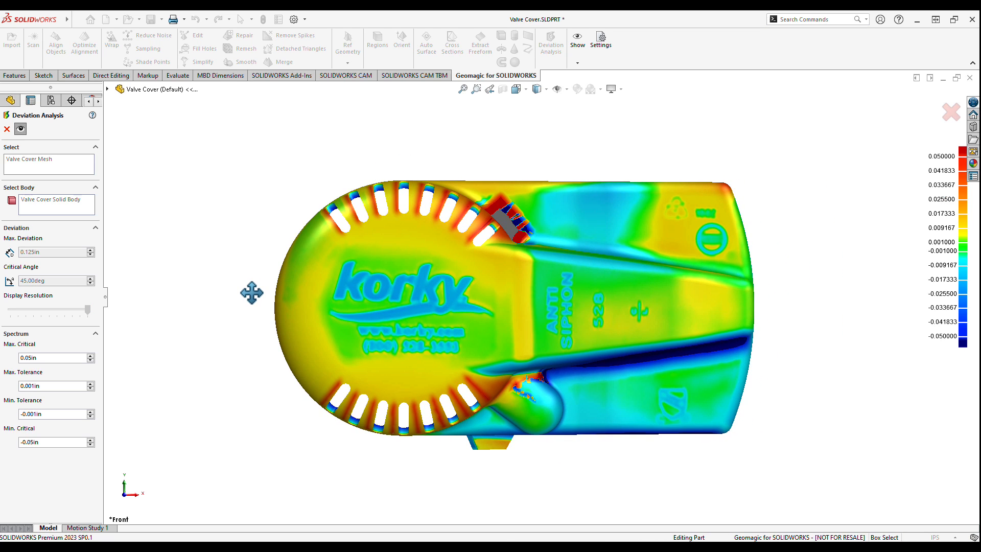
mouse_move(225, 304)
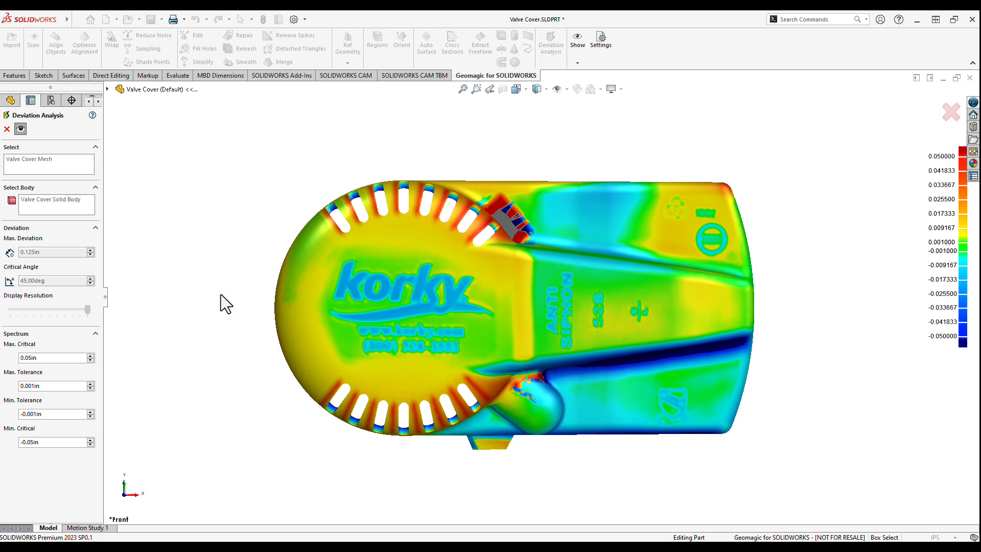
mouse_move(214, 305)
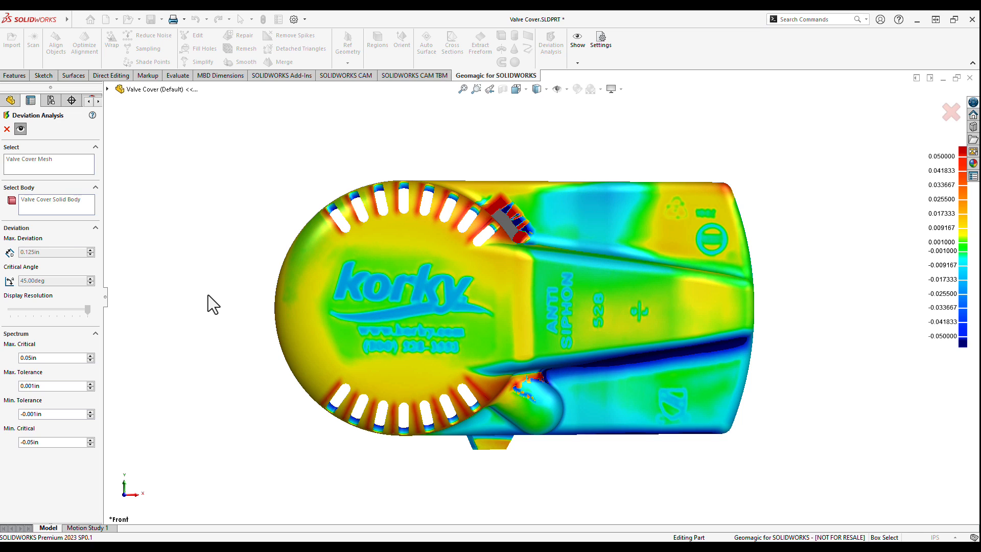